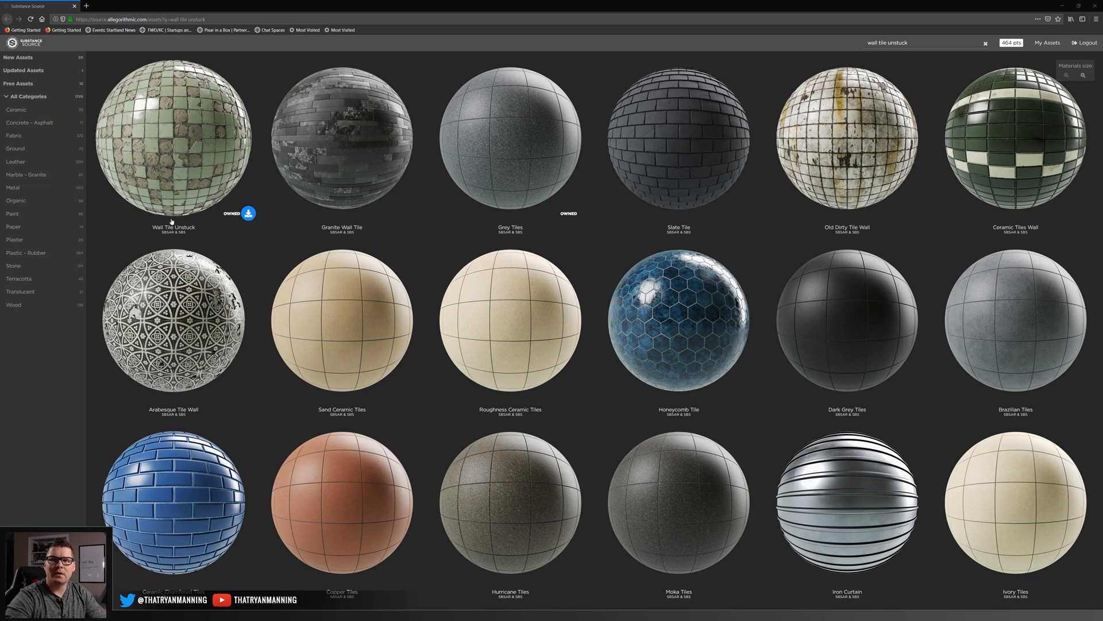
mouse_move(142, 145)
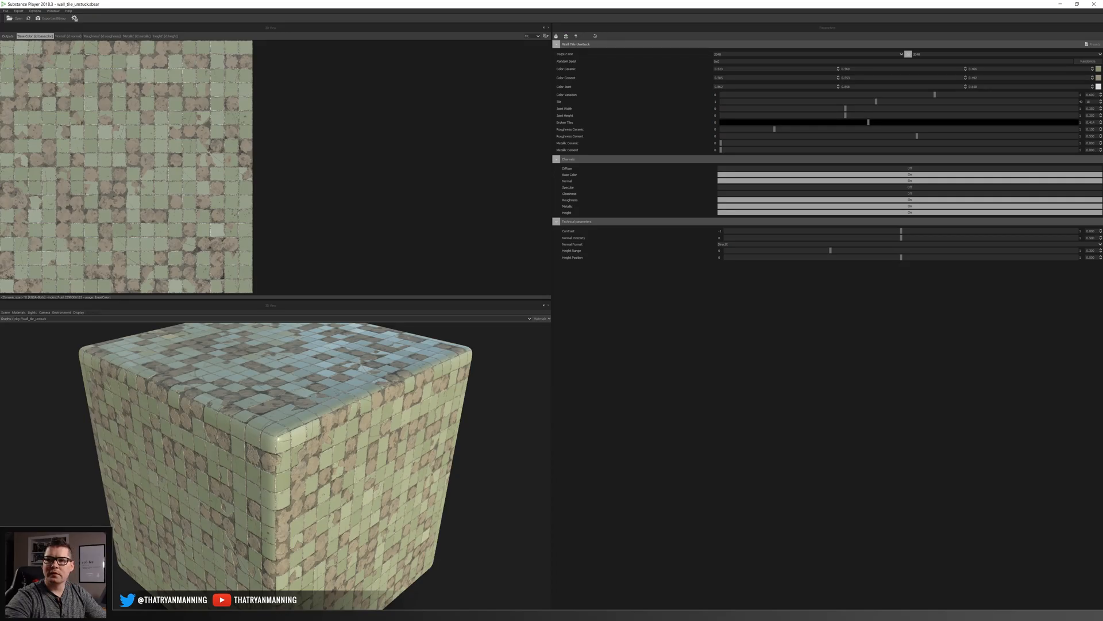
mouse_move(135, 115)
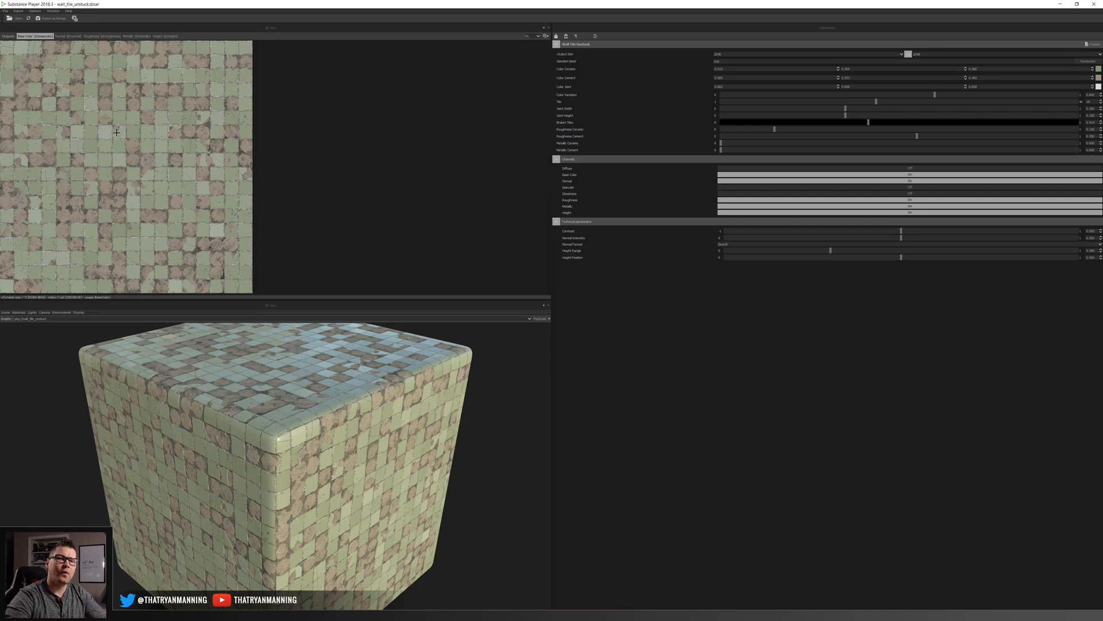
mouse_move(173, 45)
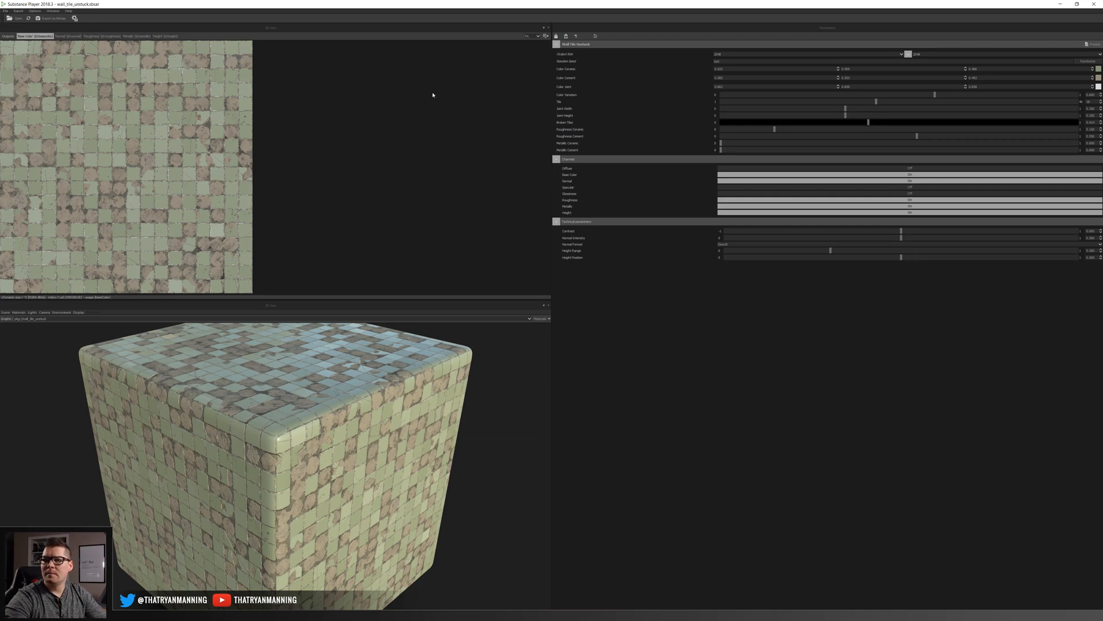
mouse_move(170, 132)
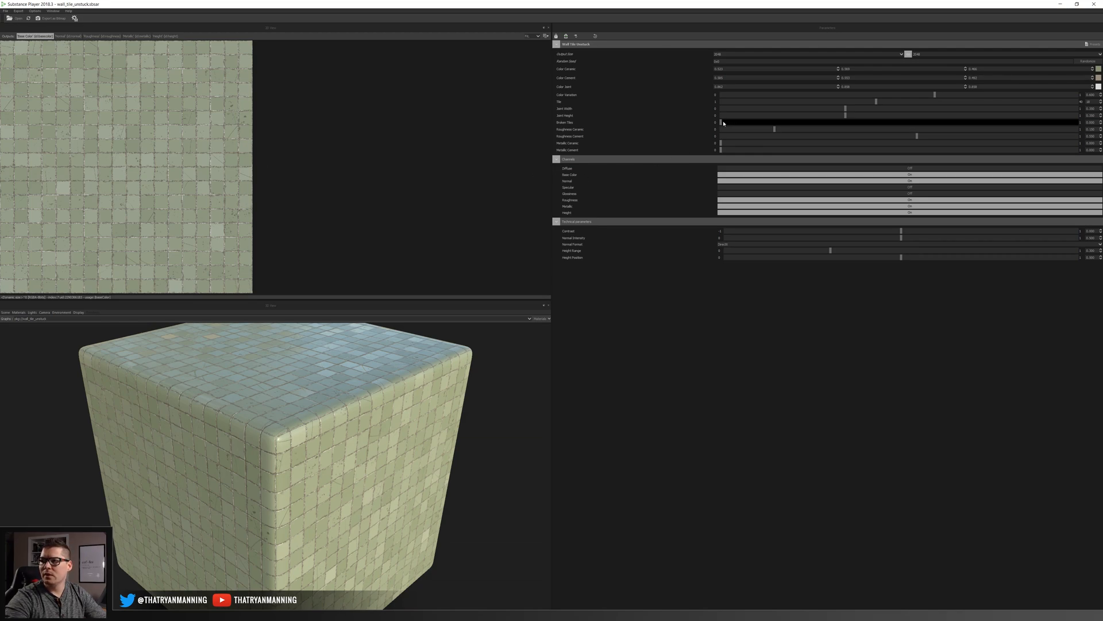
Set Broken Tiles to a moderate amount, then preview the normal, roughness and height outputs
drag(723, 122, 929, 122)
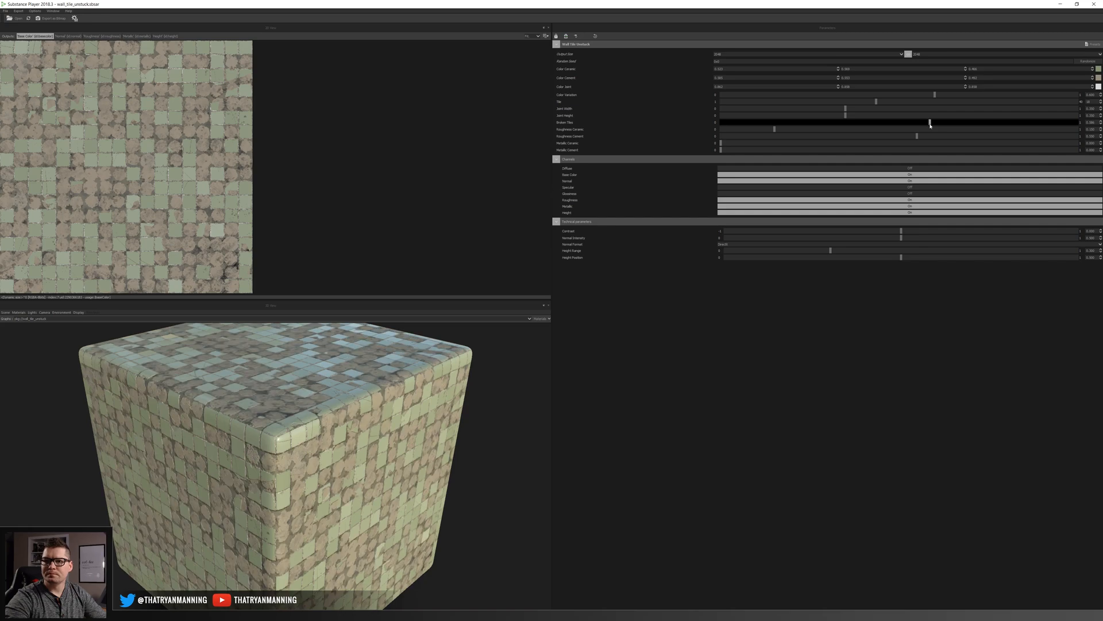
drag(928, 122, 880, 122)
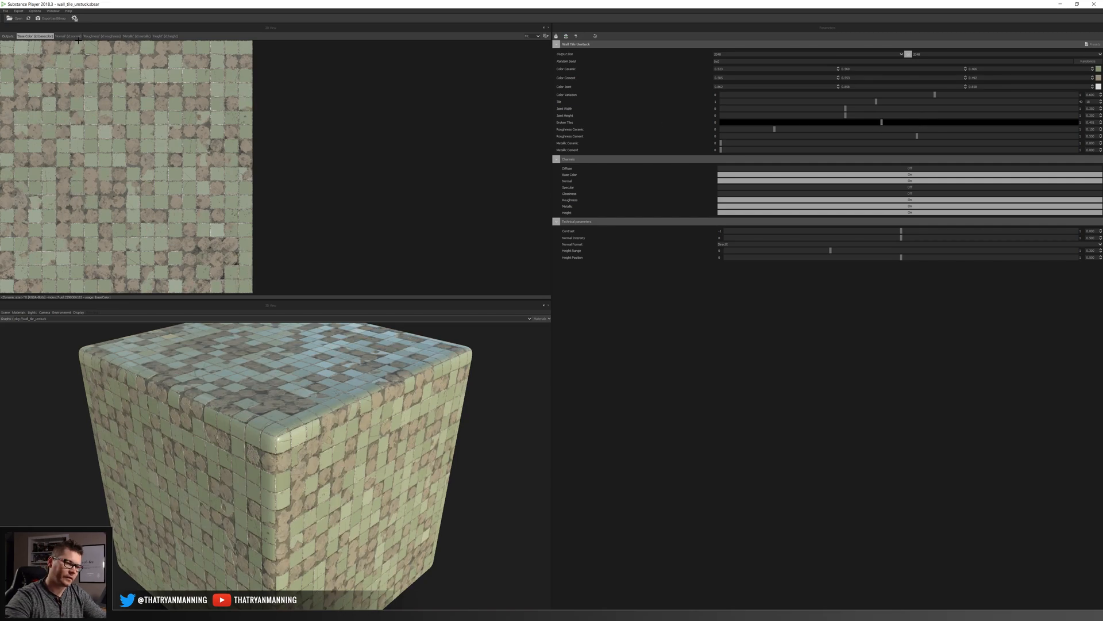
click(63, 36)
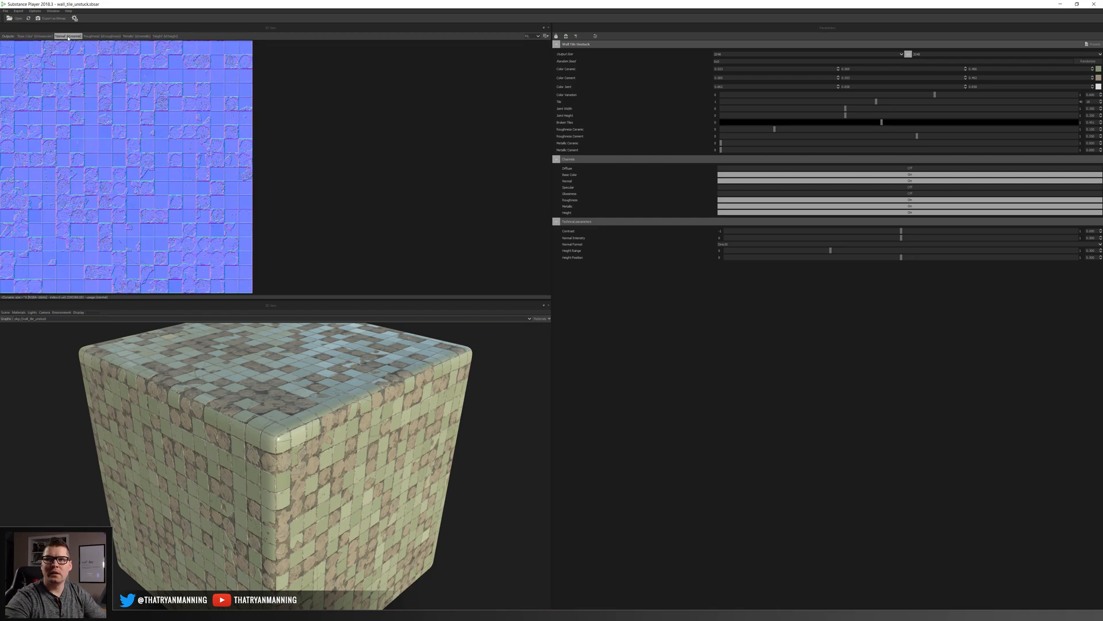
click(130, 35)
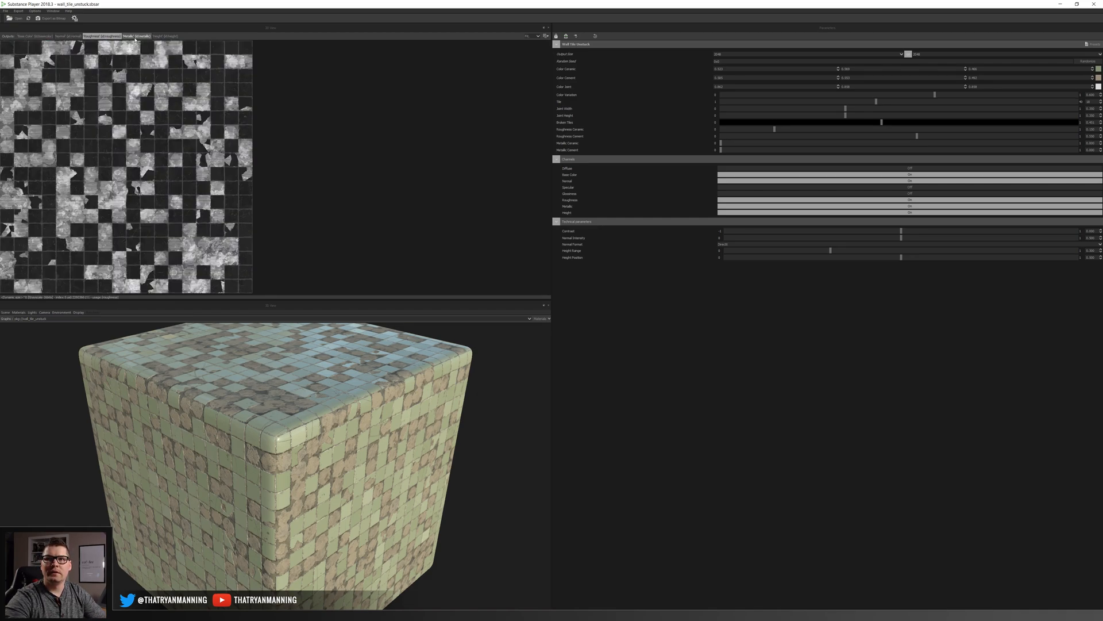
click(165, 36)
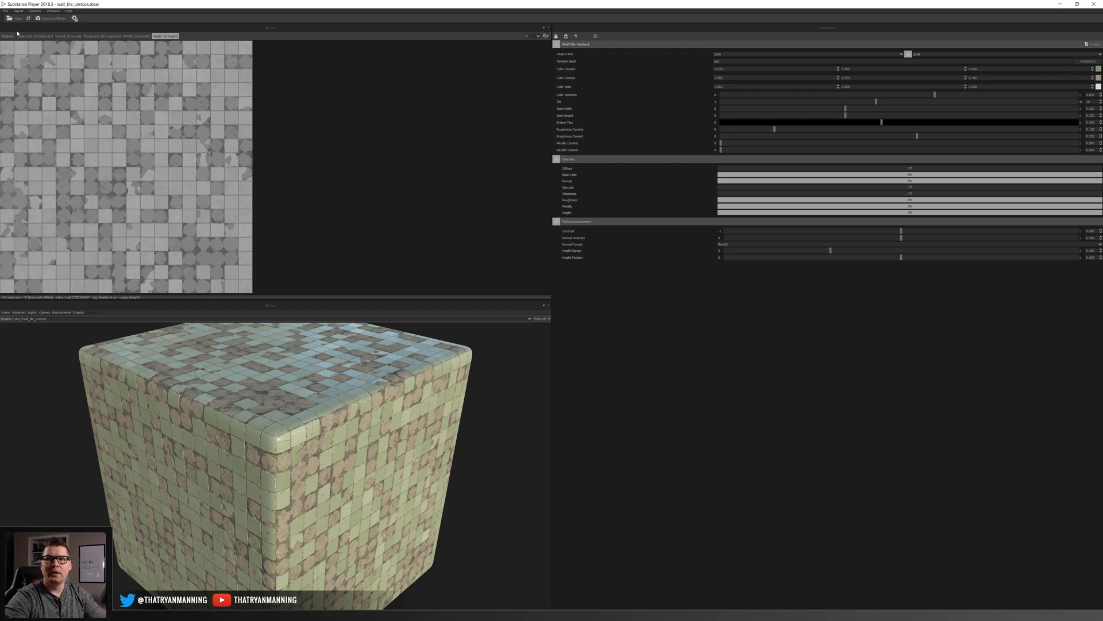
mouse_move(27, 37)
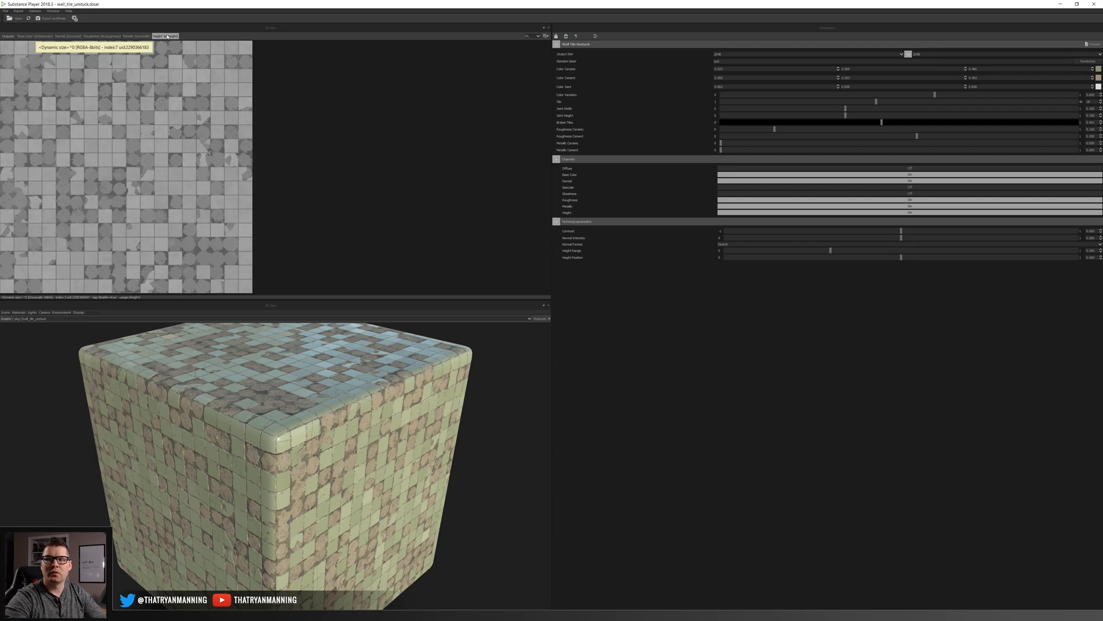
mouse_move(200, 142)
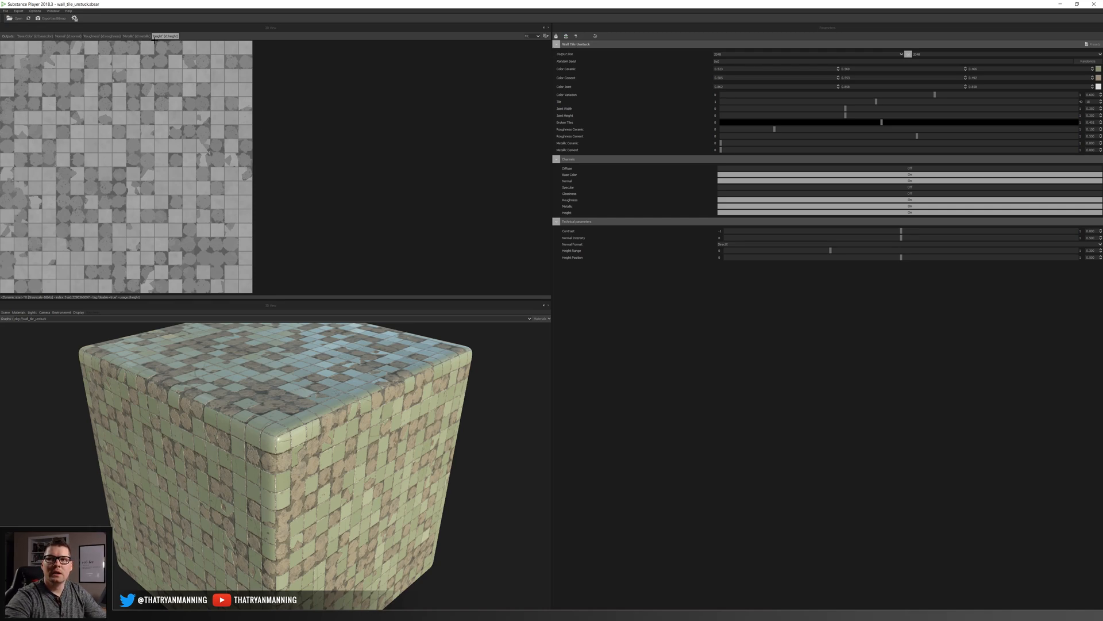
mouse_move(105, 143)
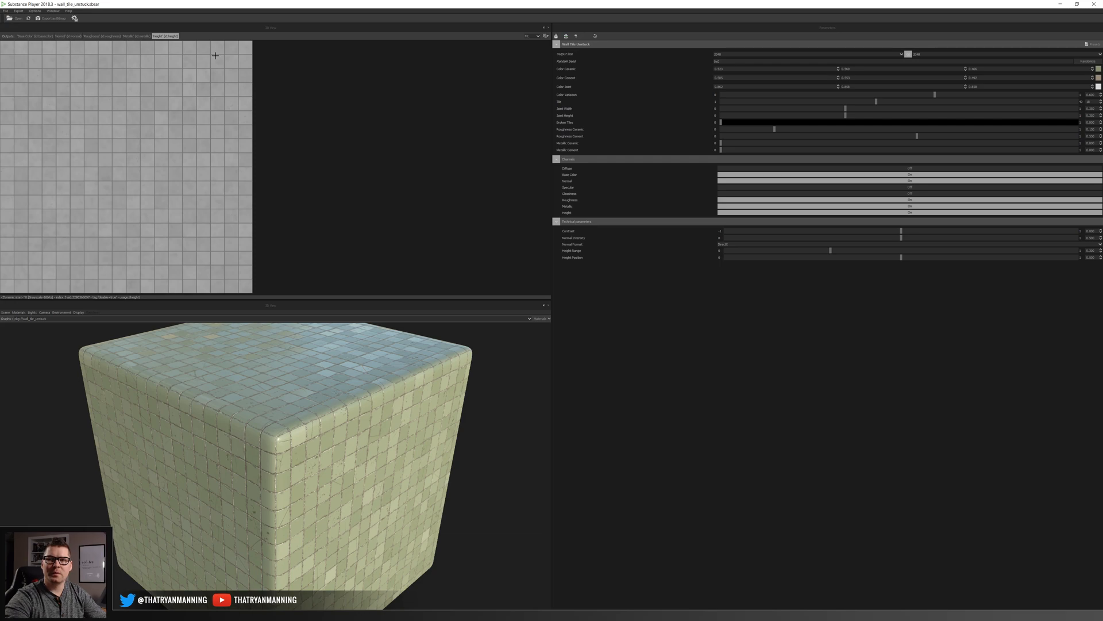
Export every output of the clean tile material as bitmap files
click(52, 19)
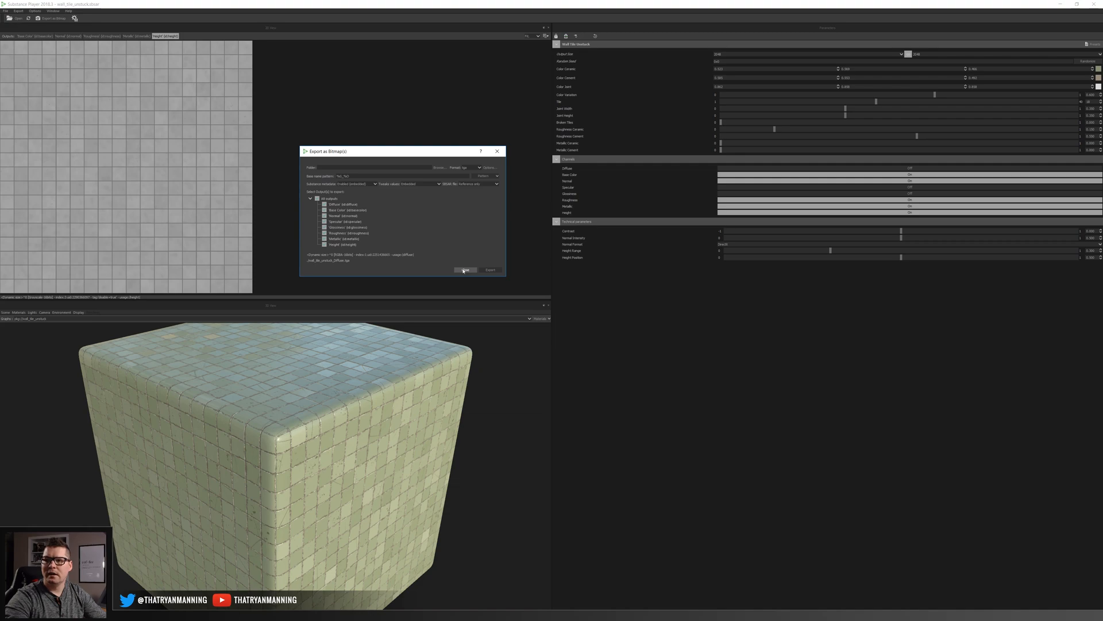
click(465, 269)
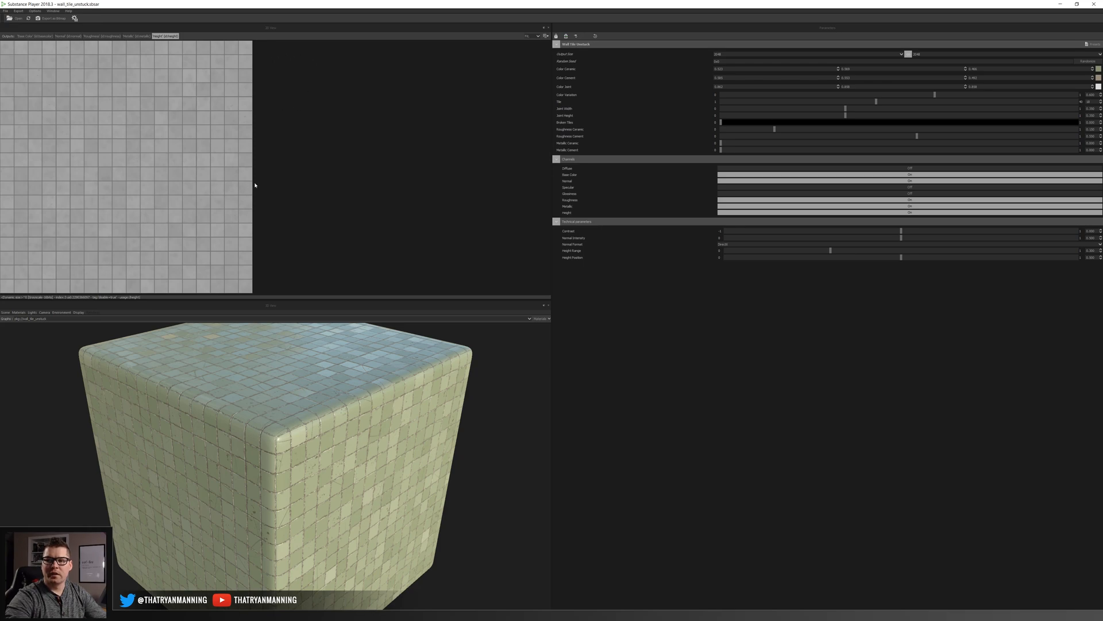
mouse_move(144, 93)
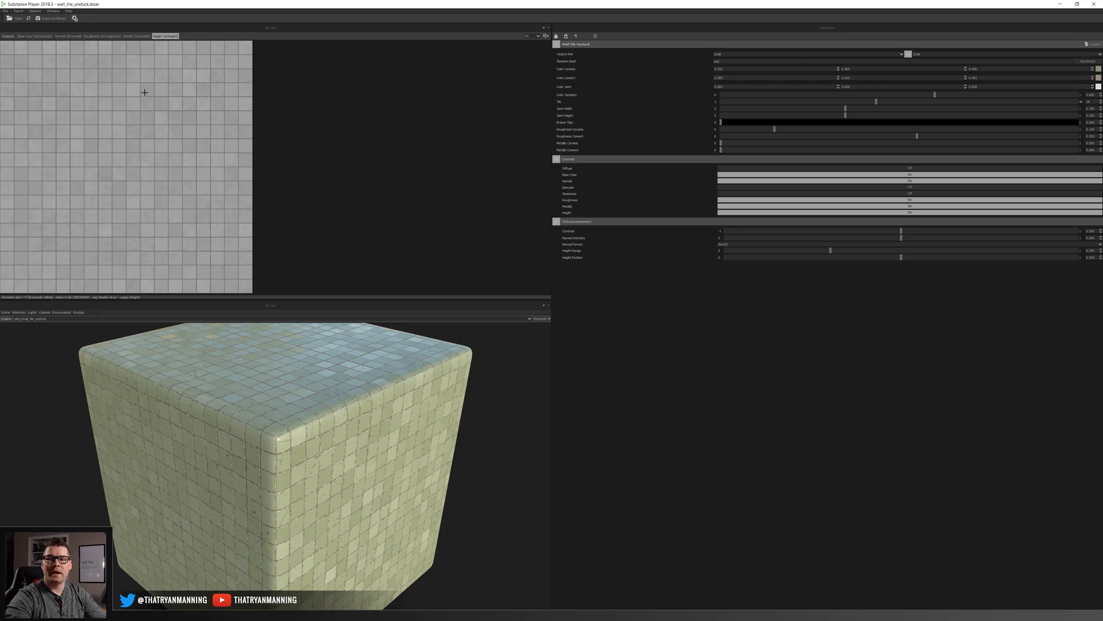
mouse_move(84, 77)
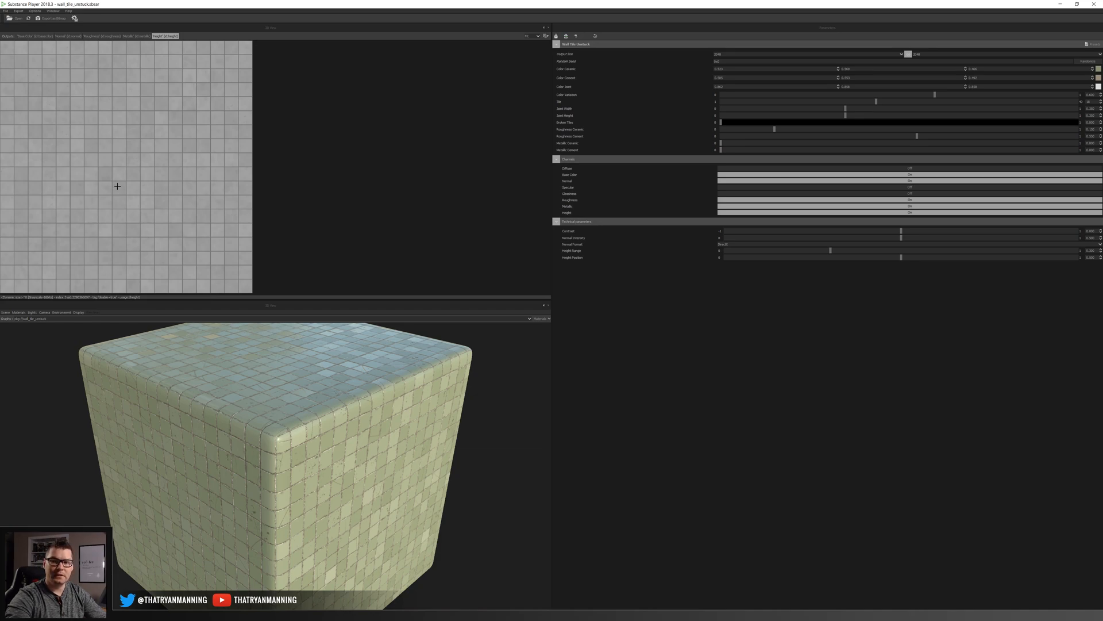
Raise Broken Tiles to bring cracked tiles back, then switch to the wall mesh in Maya
drag(721, 122, 866, 121)
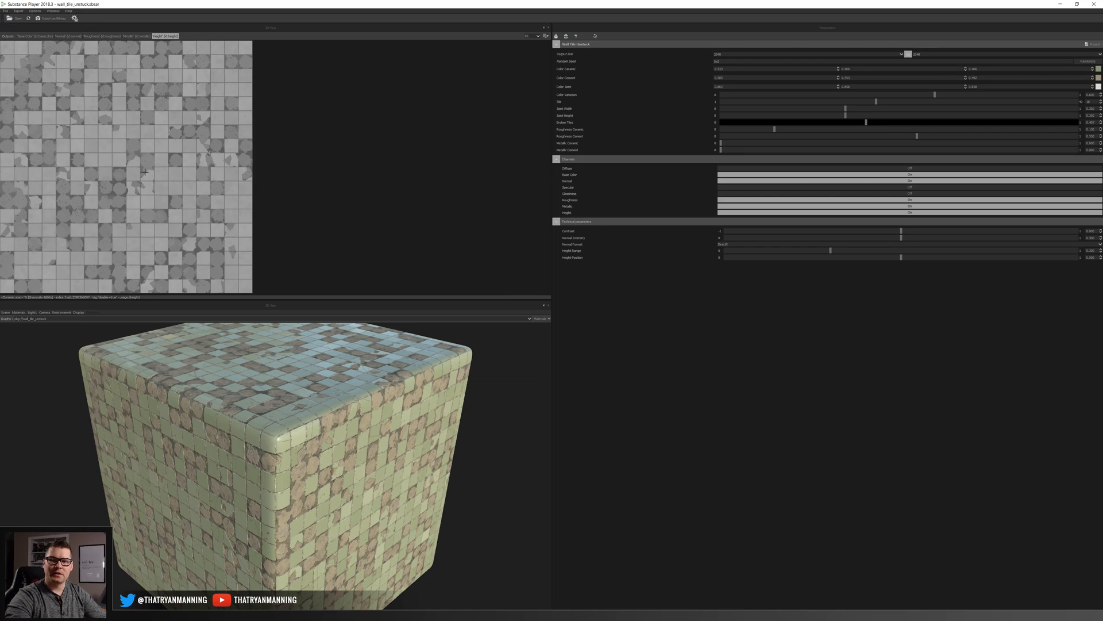
mouse_move(257, 394)
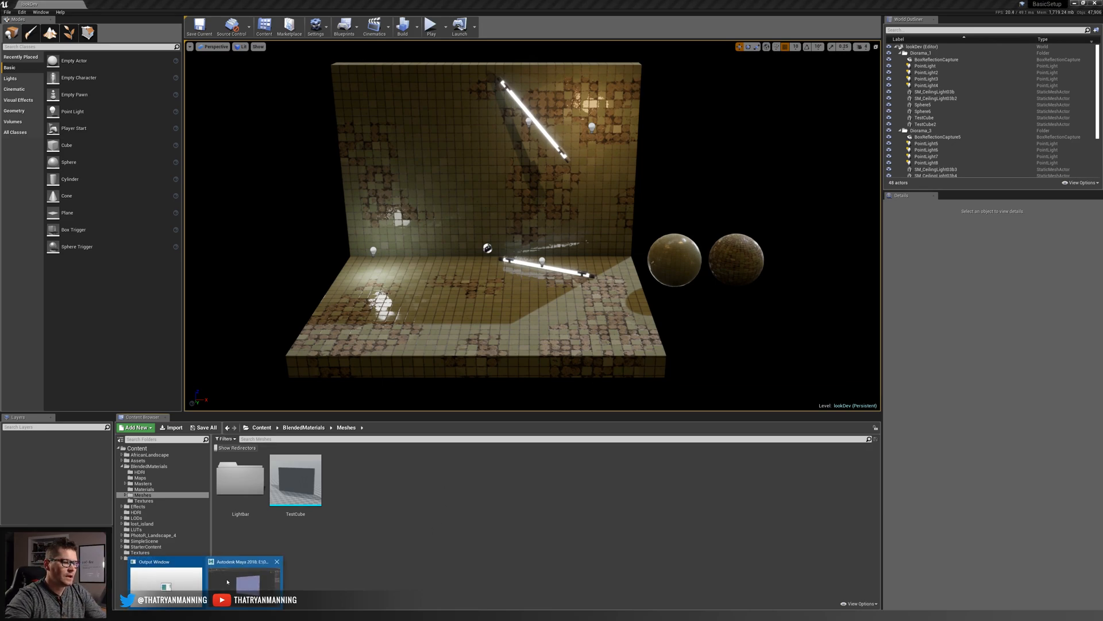
click(241, 577)
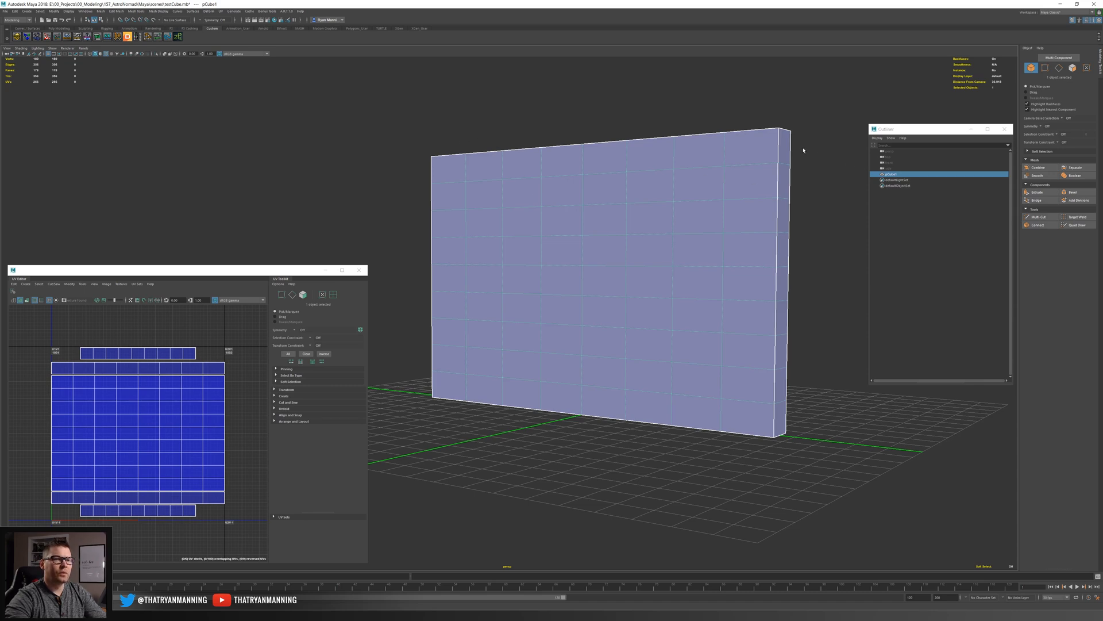
mouse_move(722, 169)
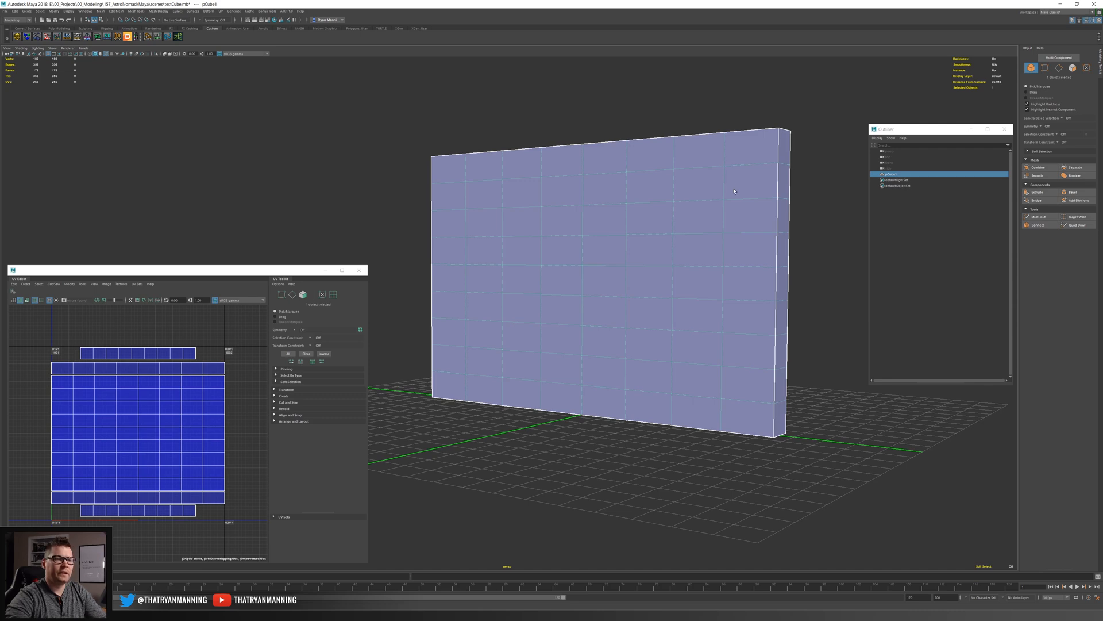
mouse_move(726, 169)
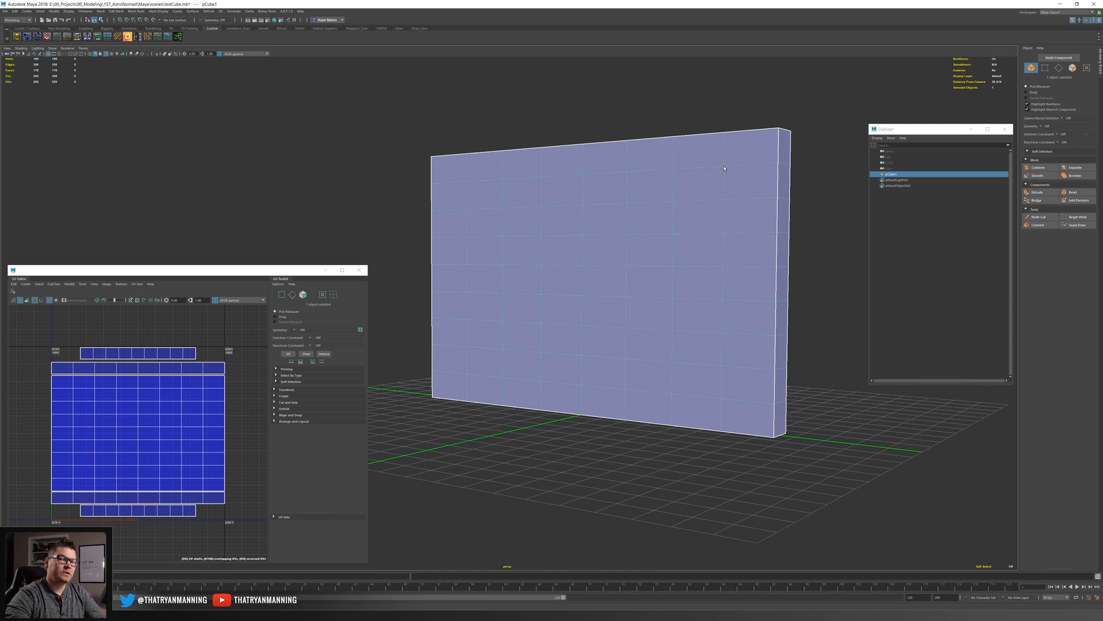
mouse_move(682, 109)
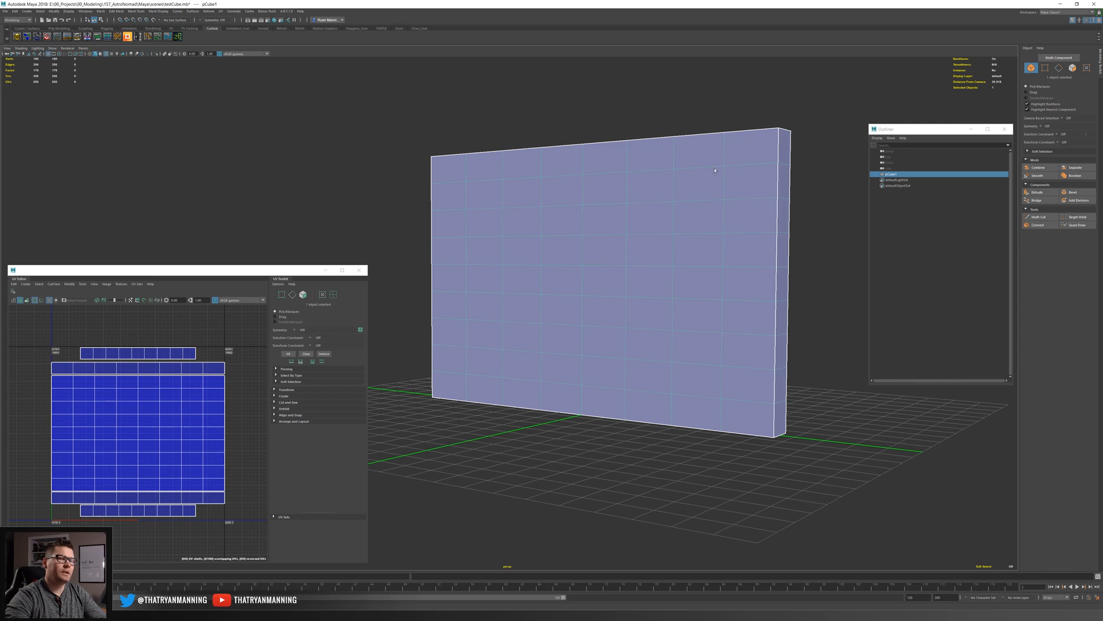
mouse_move(613, 220)
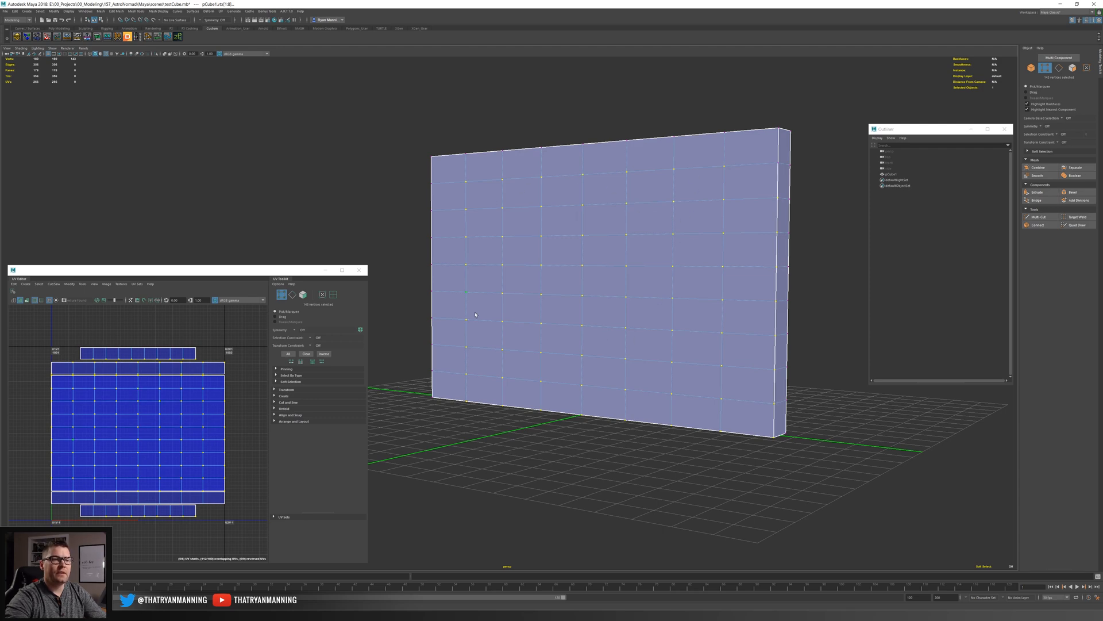
click(525, 464)
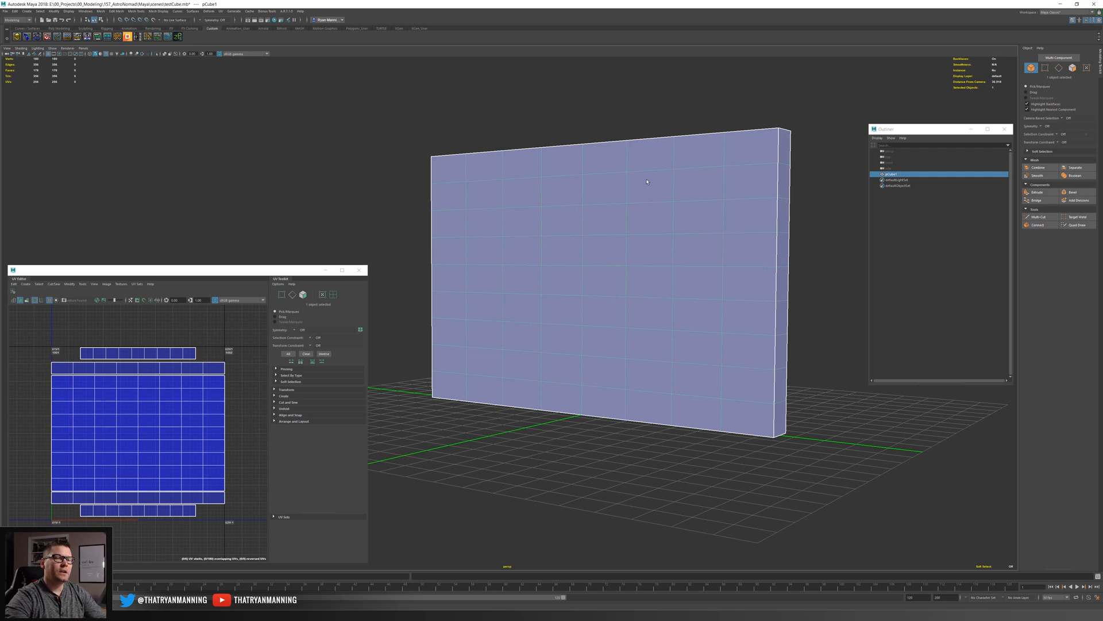
mouse_move(806, 108)
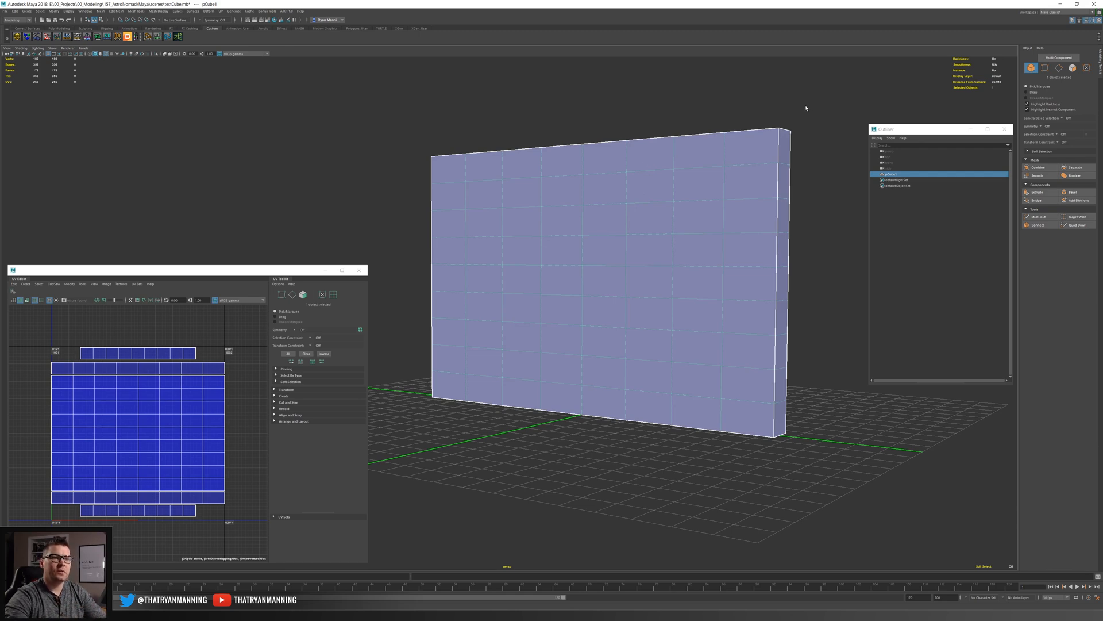
mouse_move(411, 167)
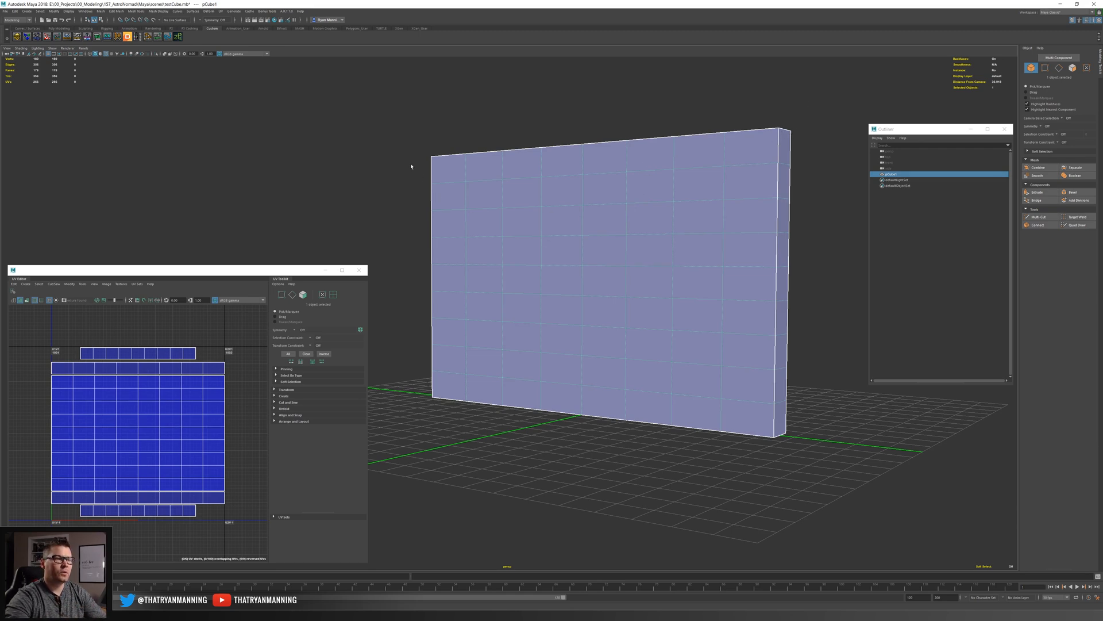
mouse_move(782, 444)
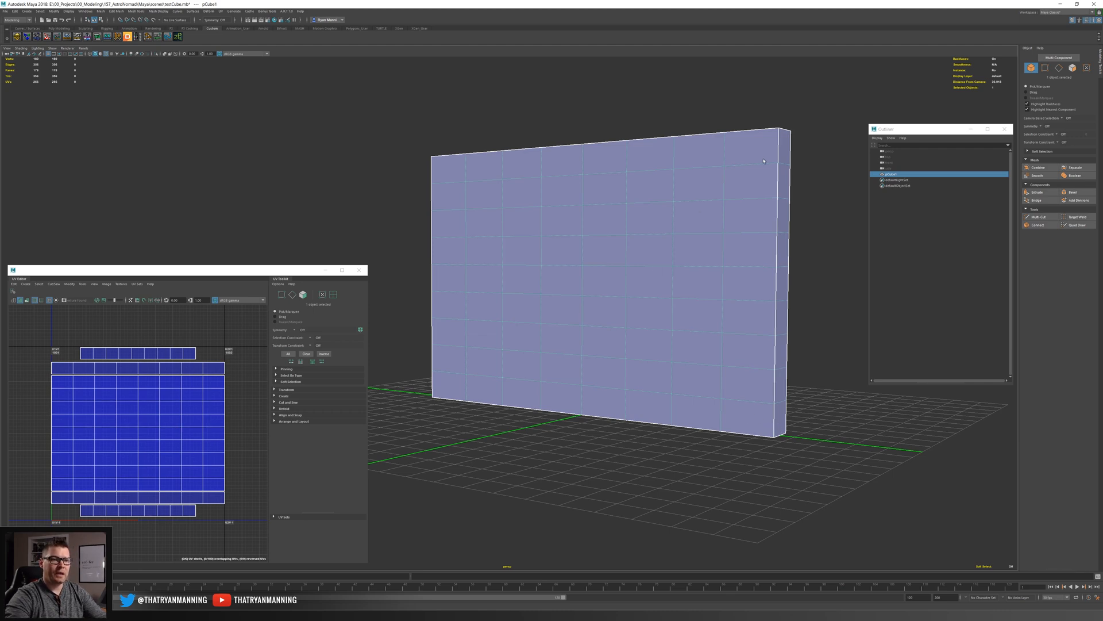
mouse_move(669, 170)
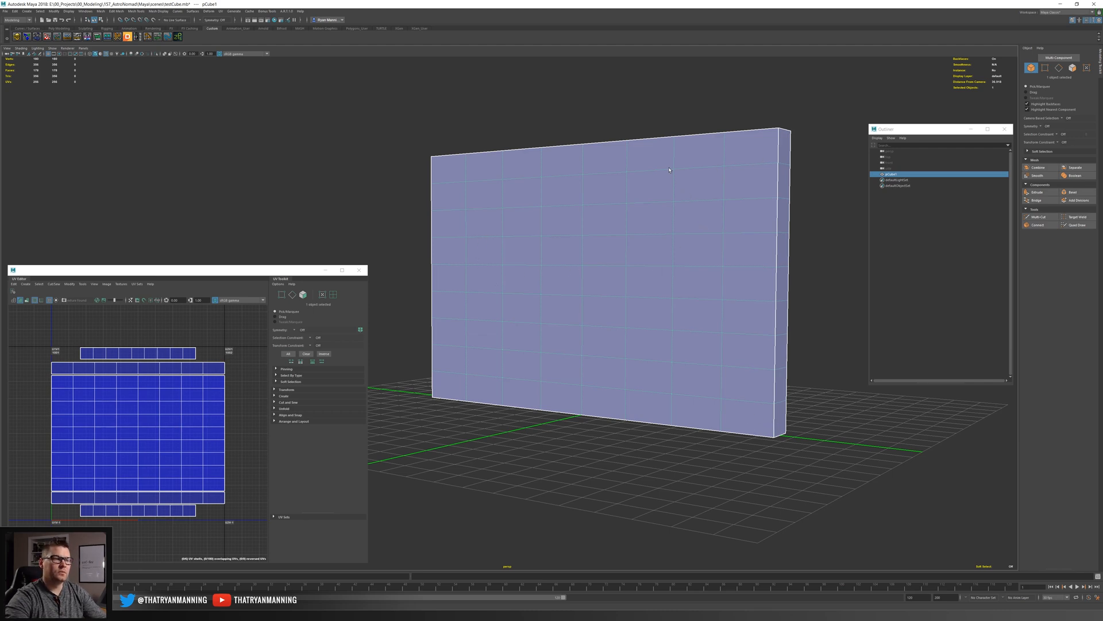
mouse_move(546, 253)
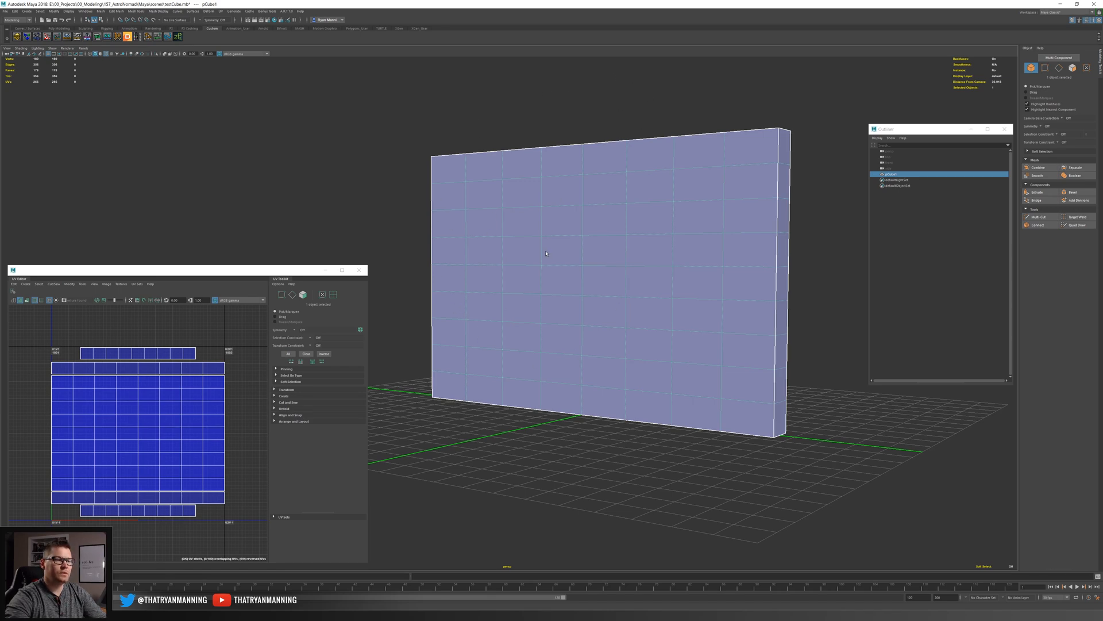
mouse_move(735, 172)
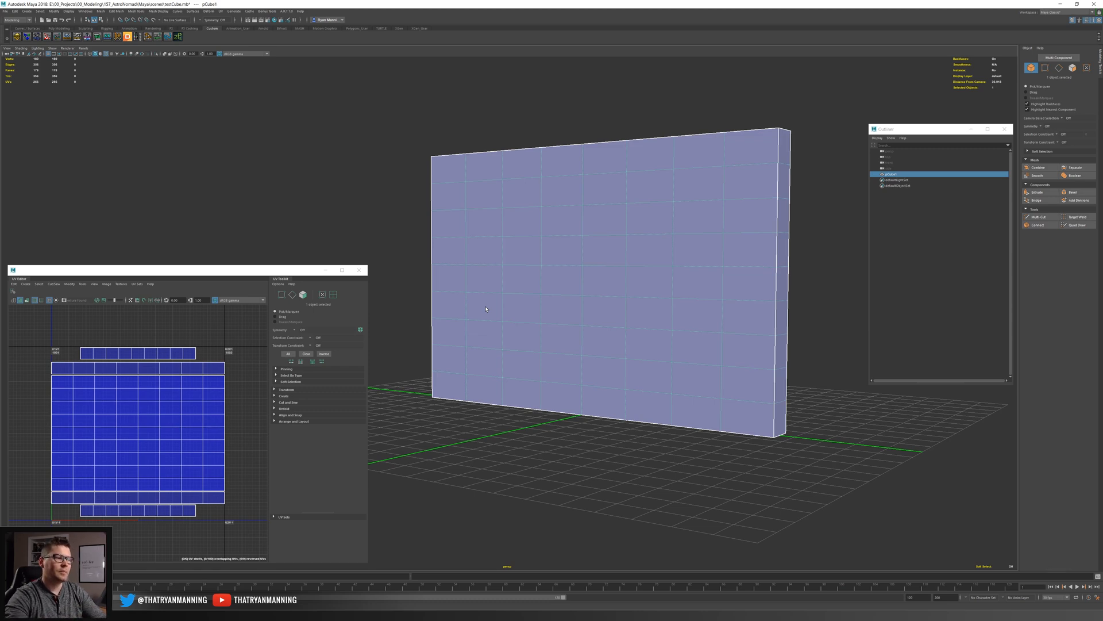
mouse_move(354, 167)
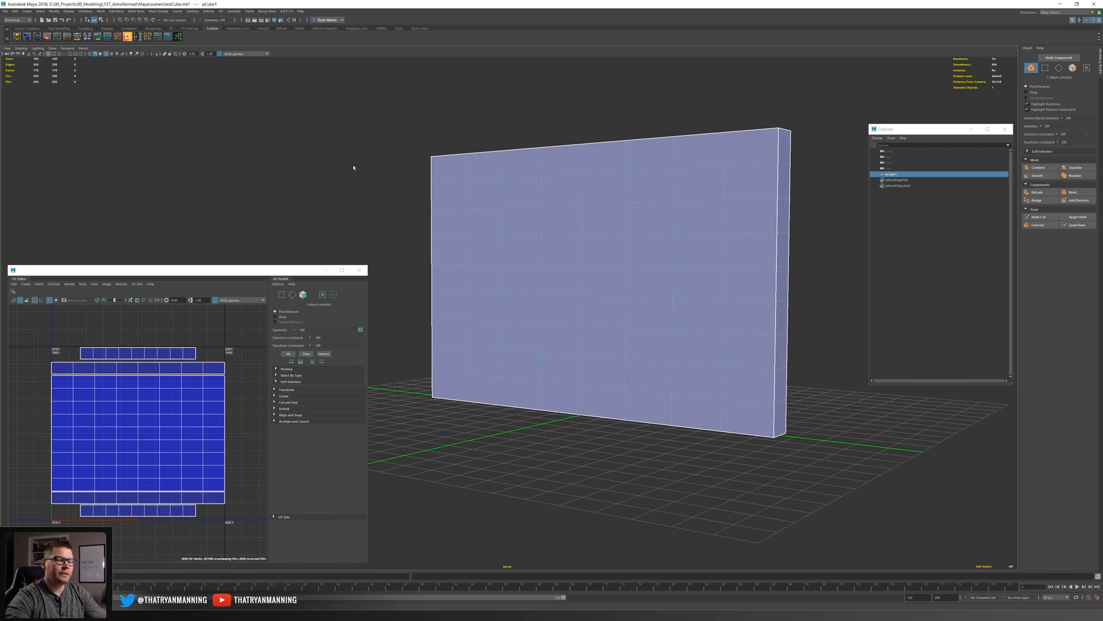